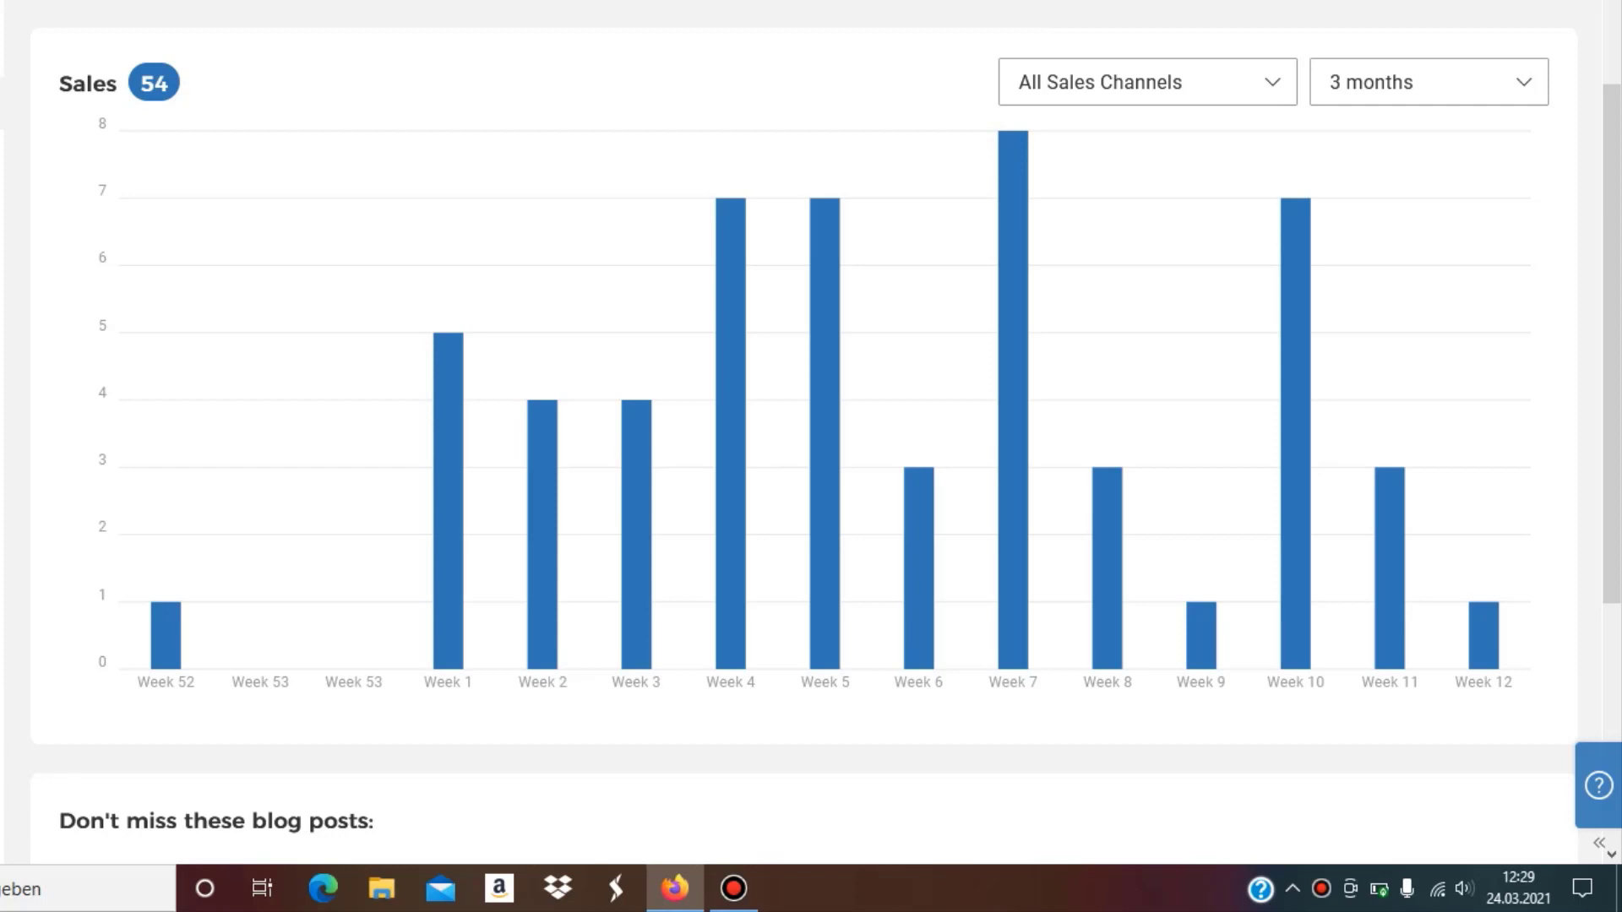
Switch the sales chart period from 3 months to 6 months (61 sales).
left_click(1427, 81)
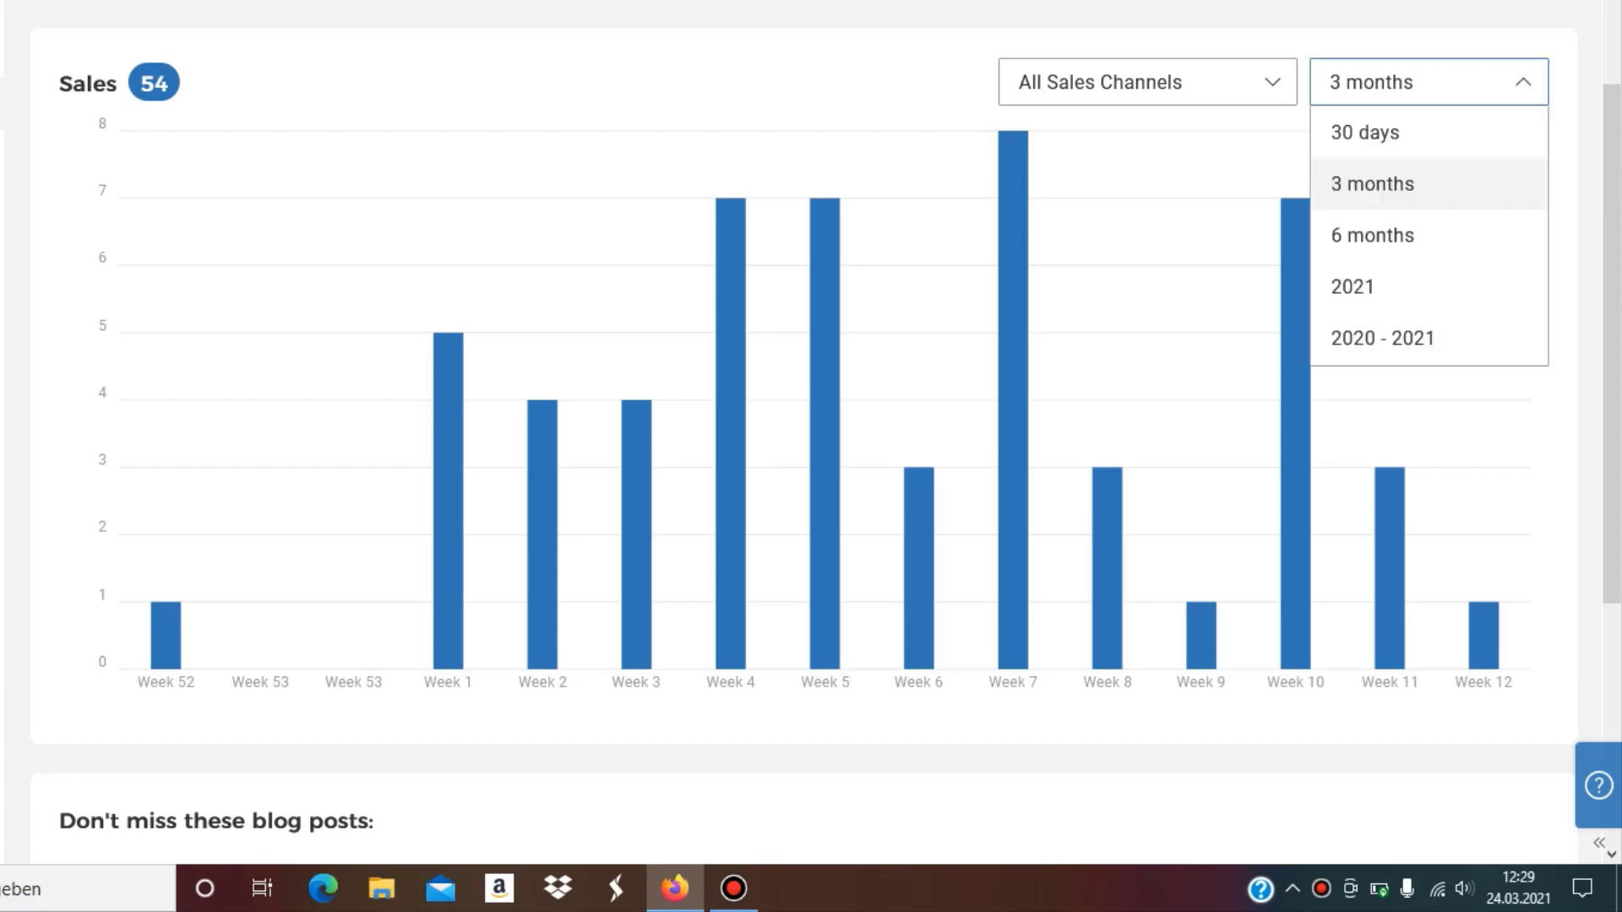
left_click(1370, 235)
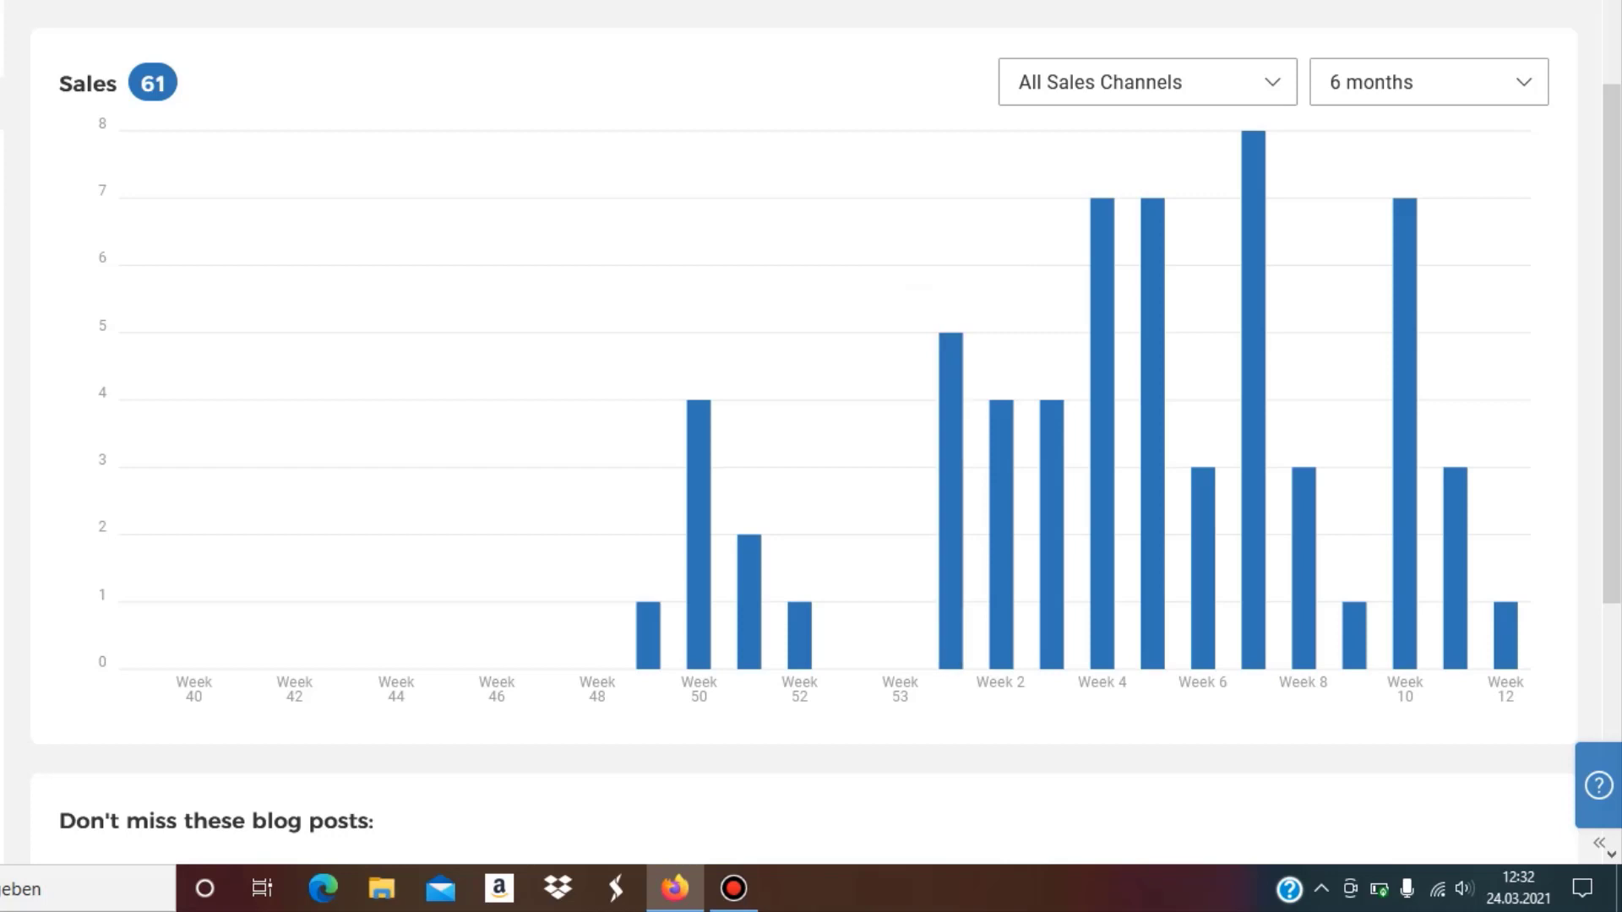
mouse_move(1402, 206)
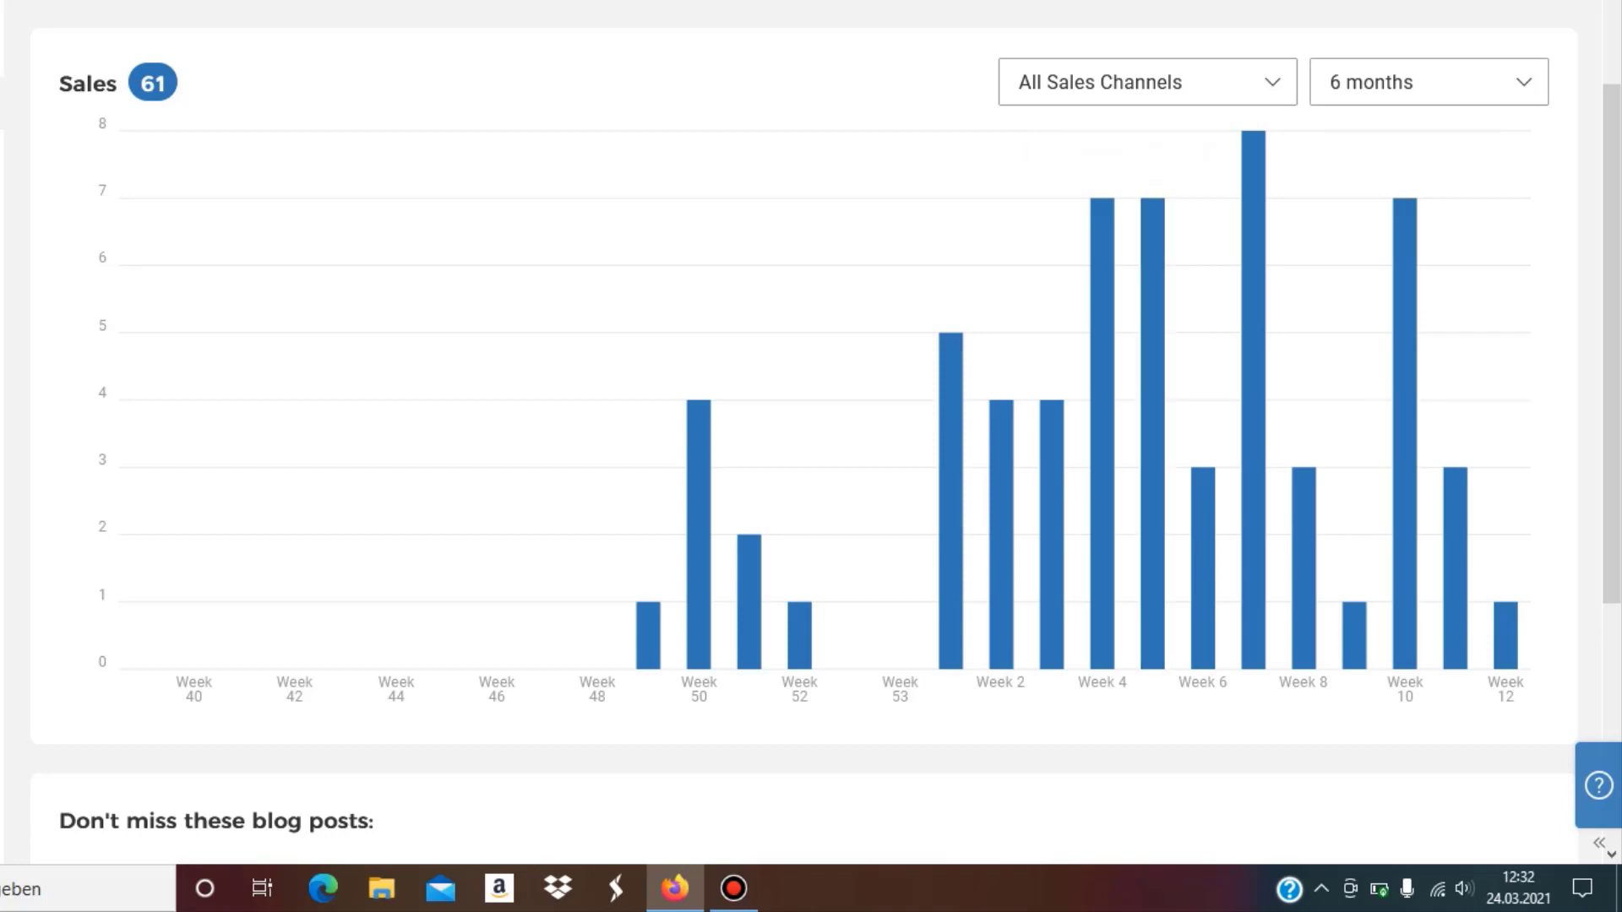
scroll("down", 3)
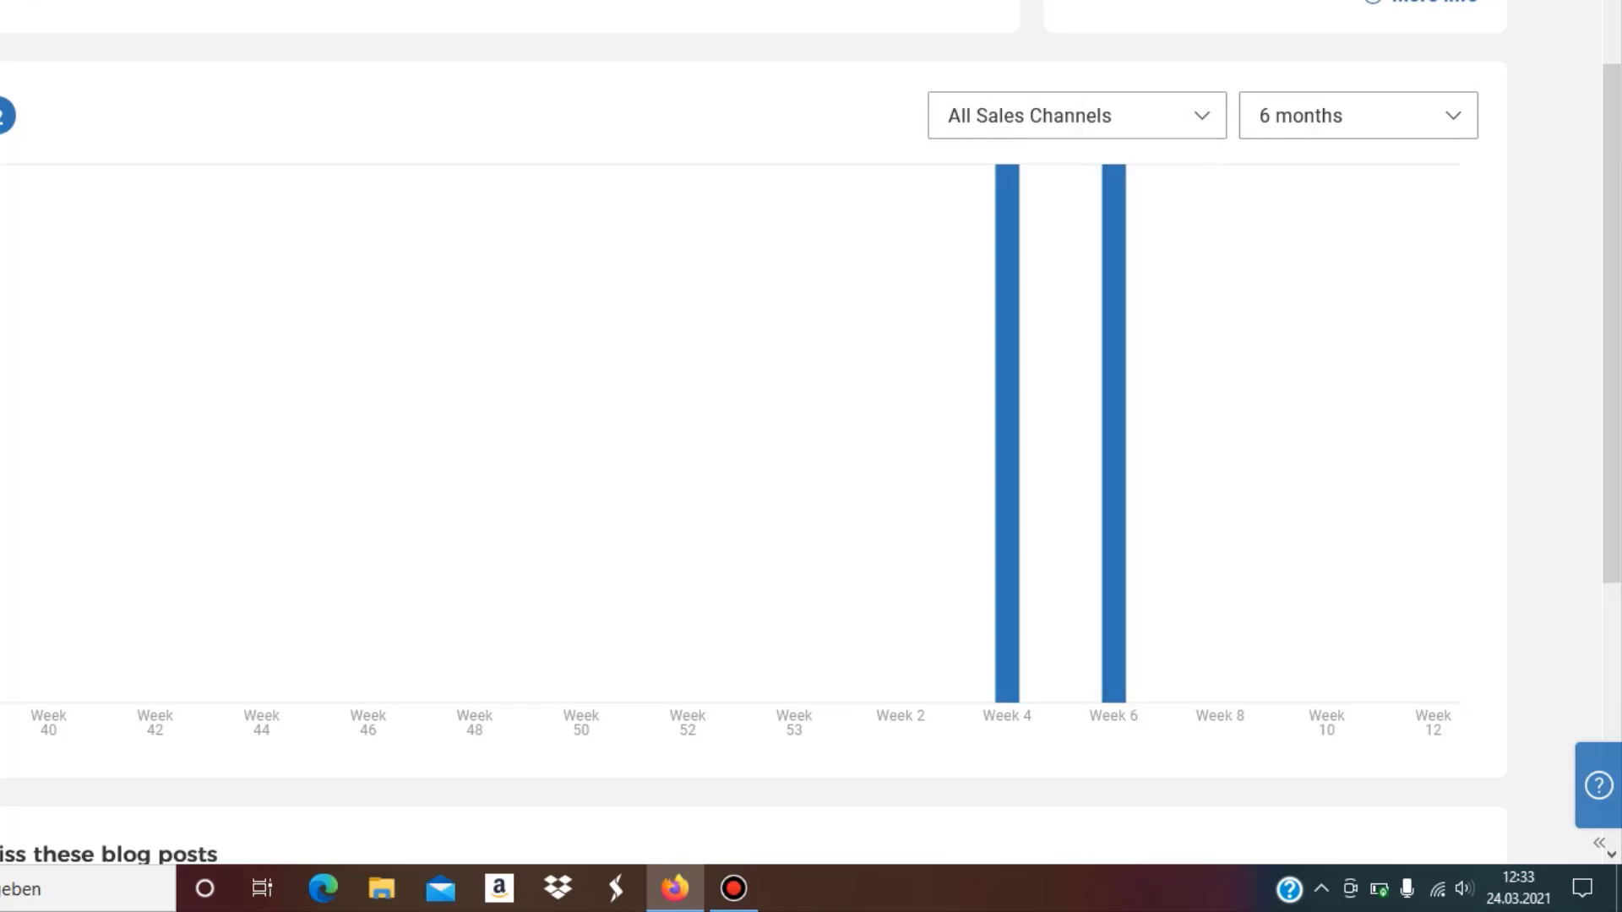
Return the sales chart to 3 months (54 sales) and reach the shop's Men's T-Shirts listing.
scroll("up", 3)
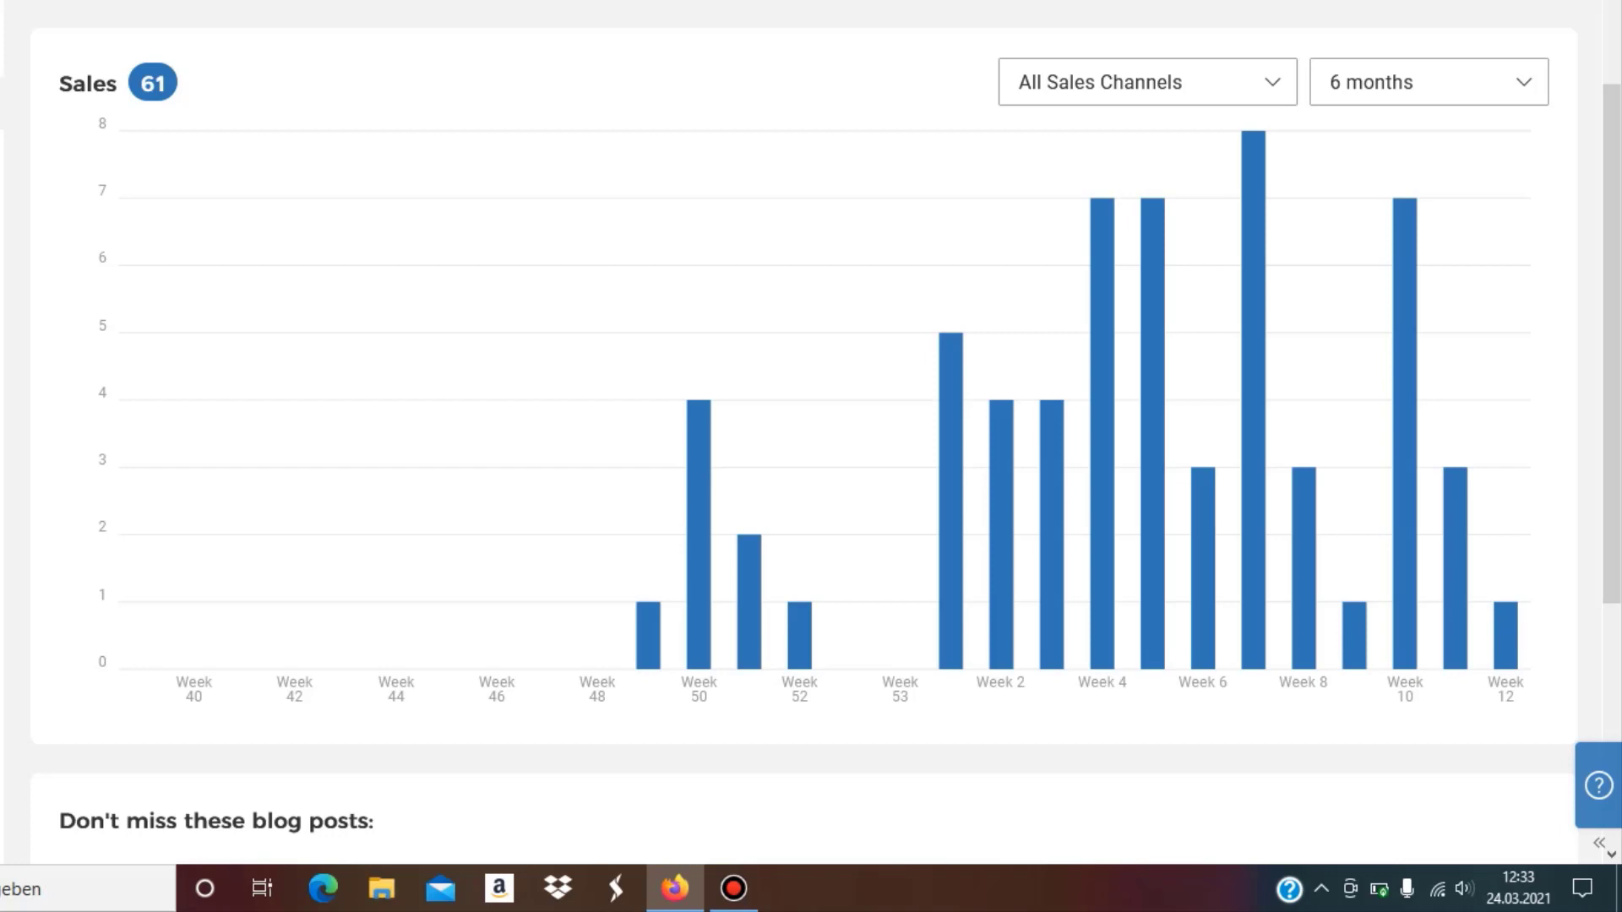
left_click(1427, 81)
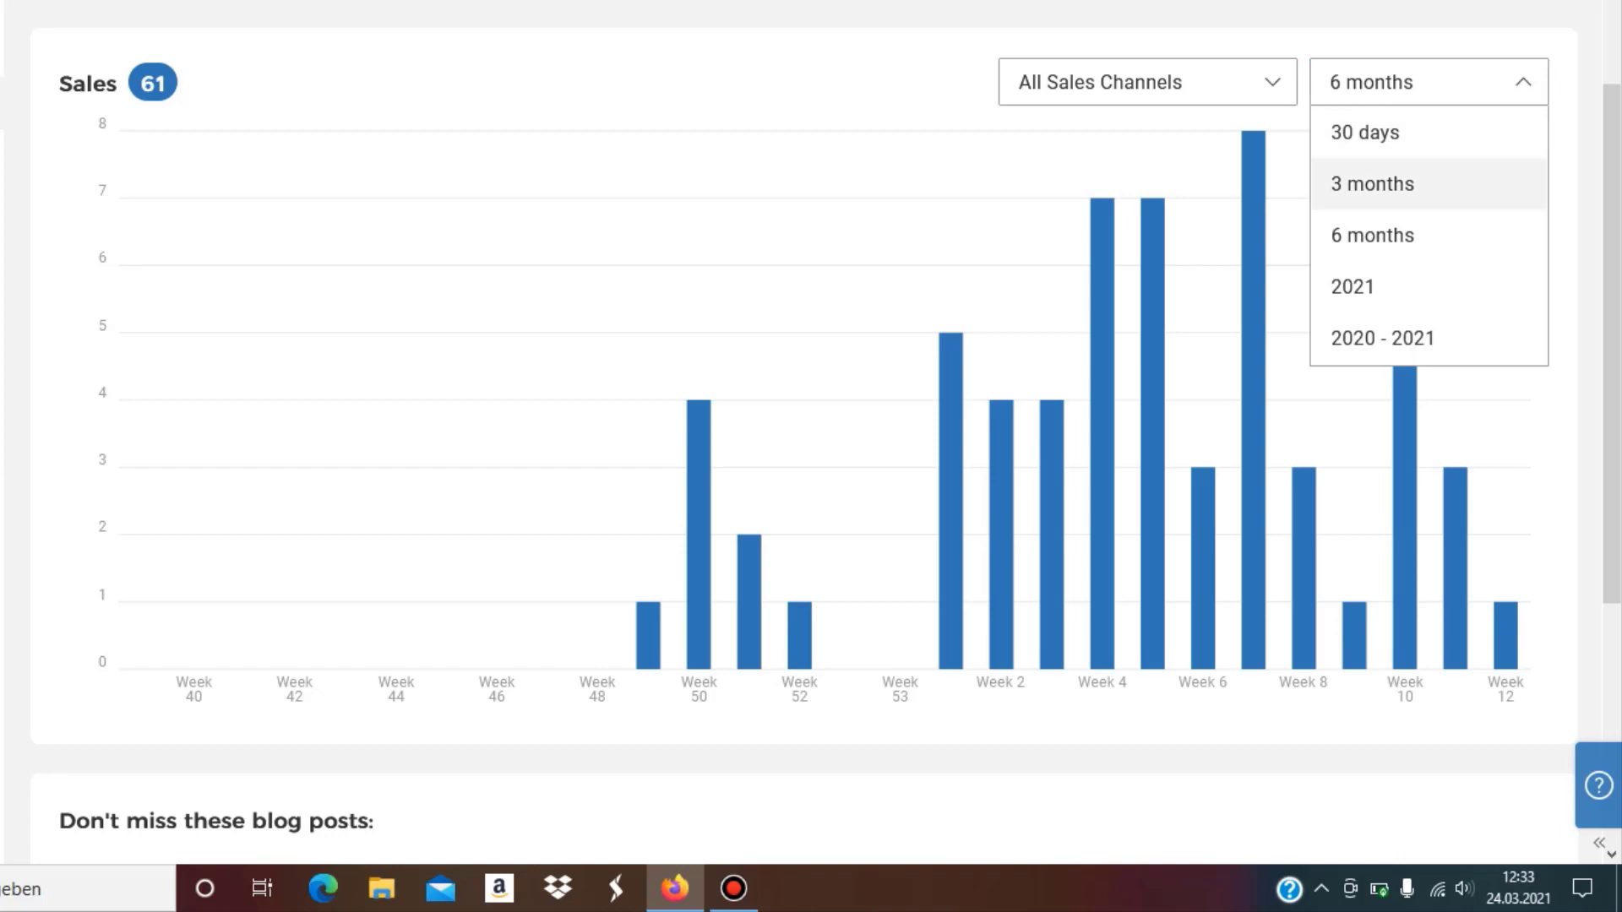
left_click(1371, 182)
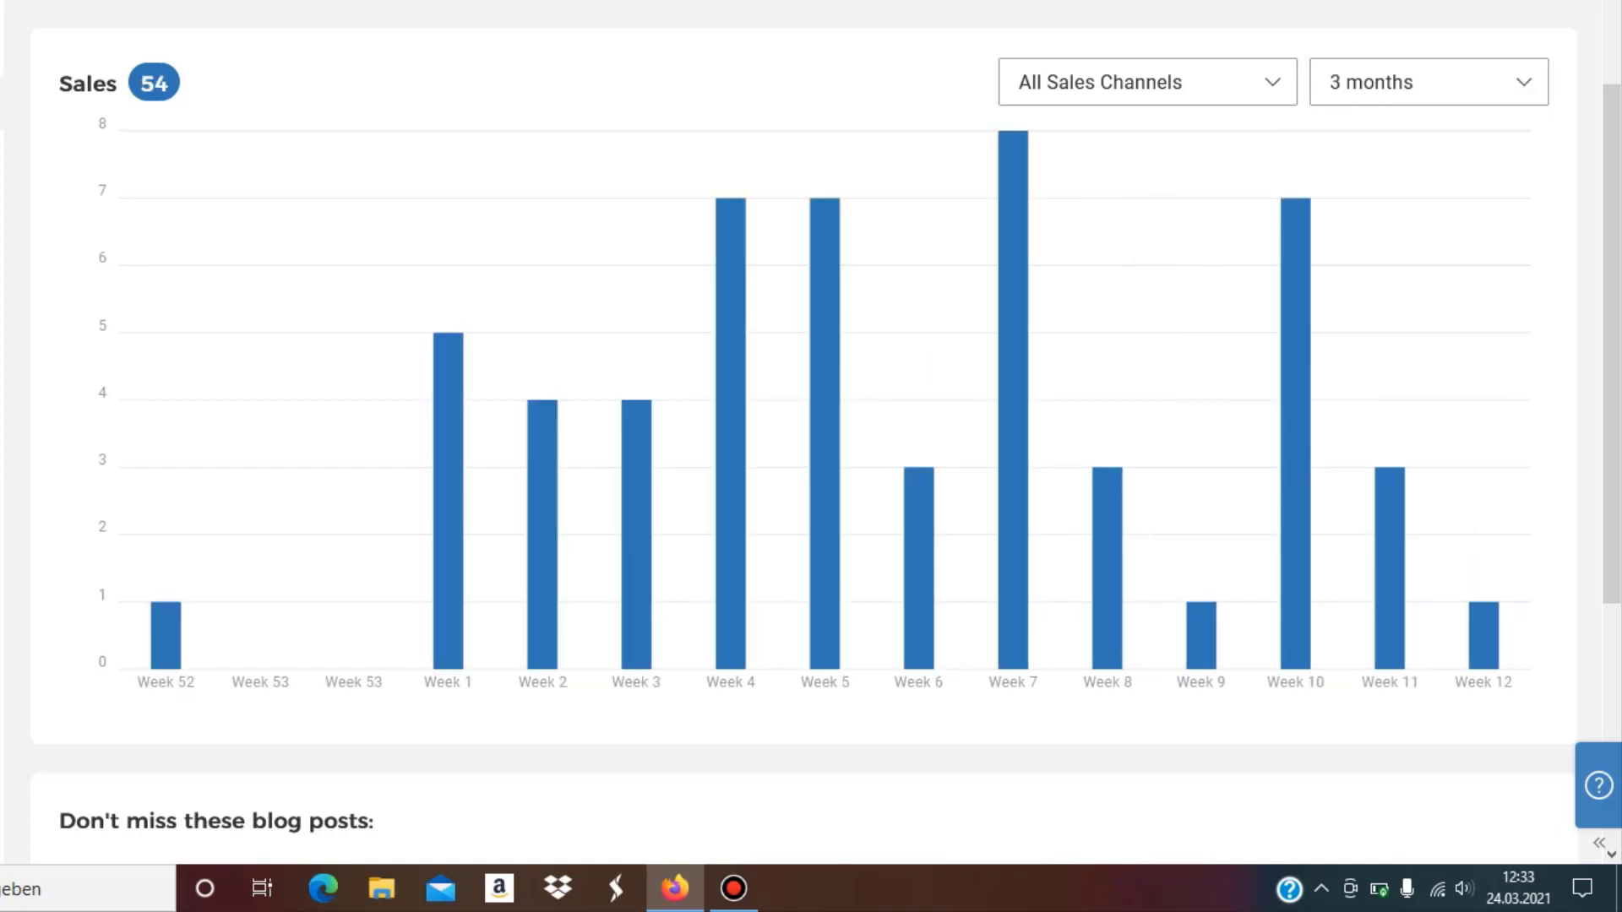
mouse_move(635, 414)
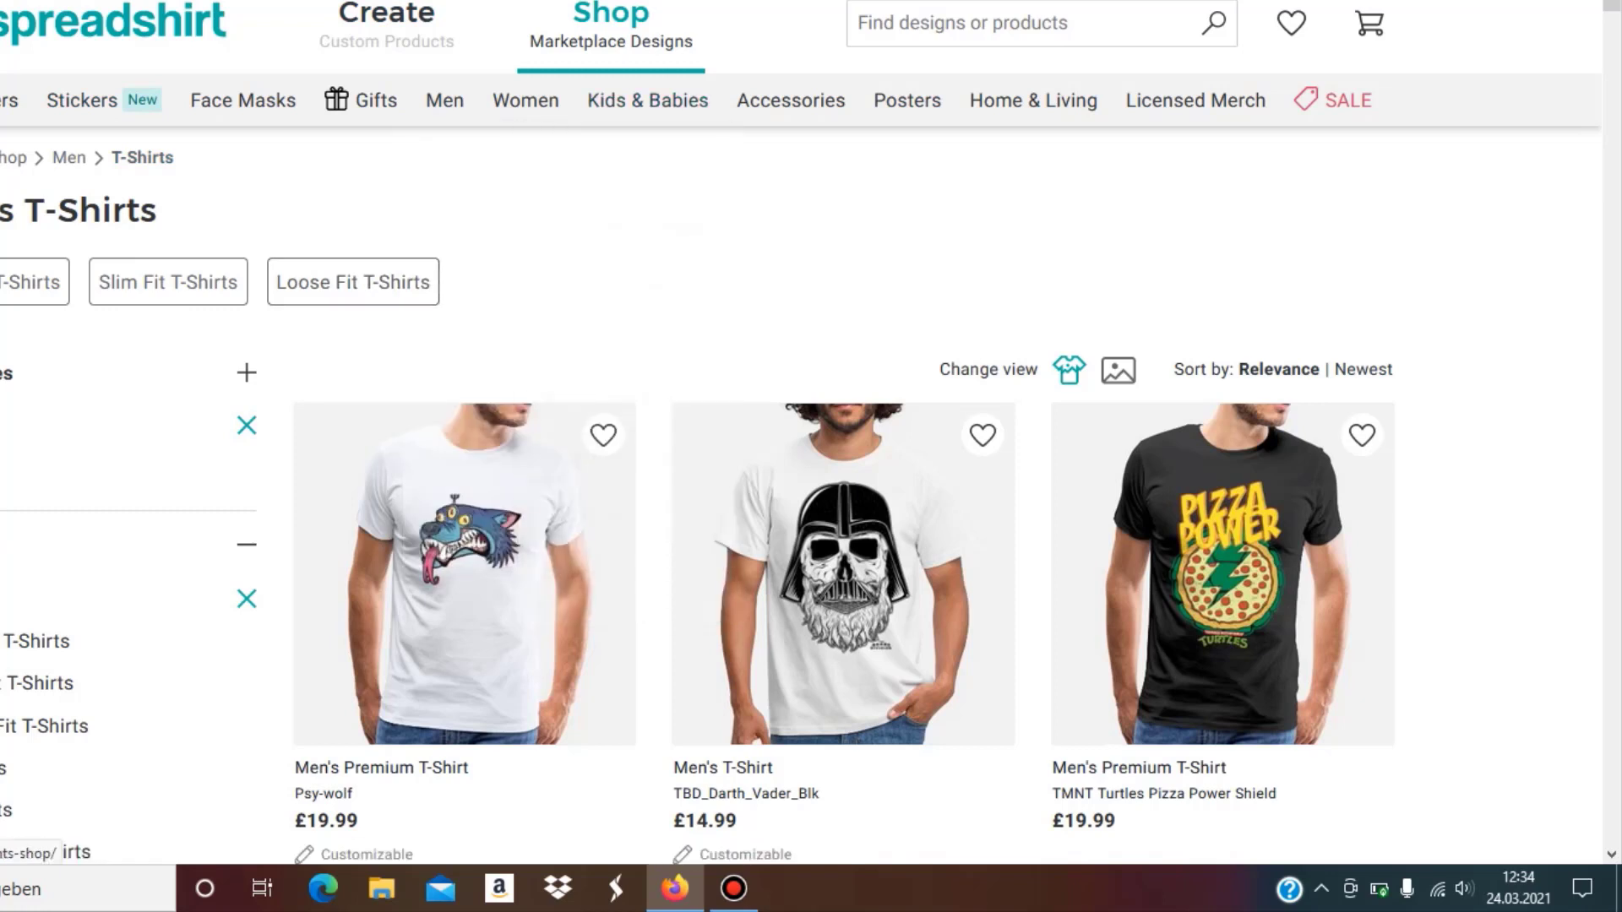
left_click(1363, 370)
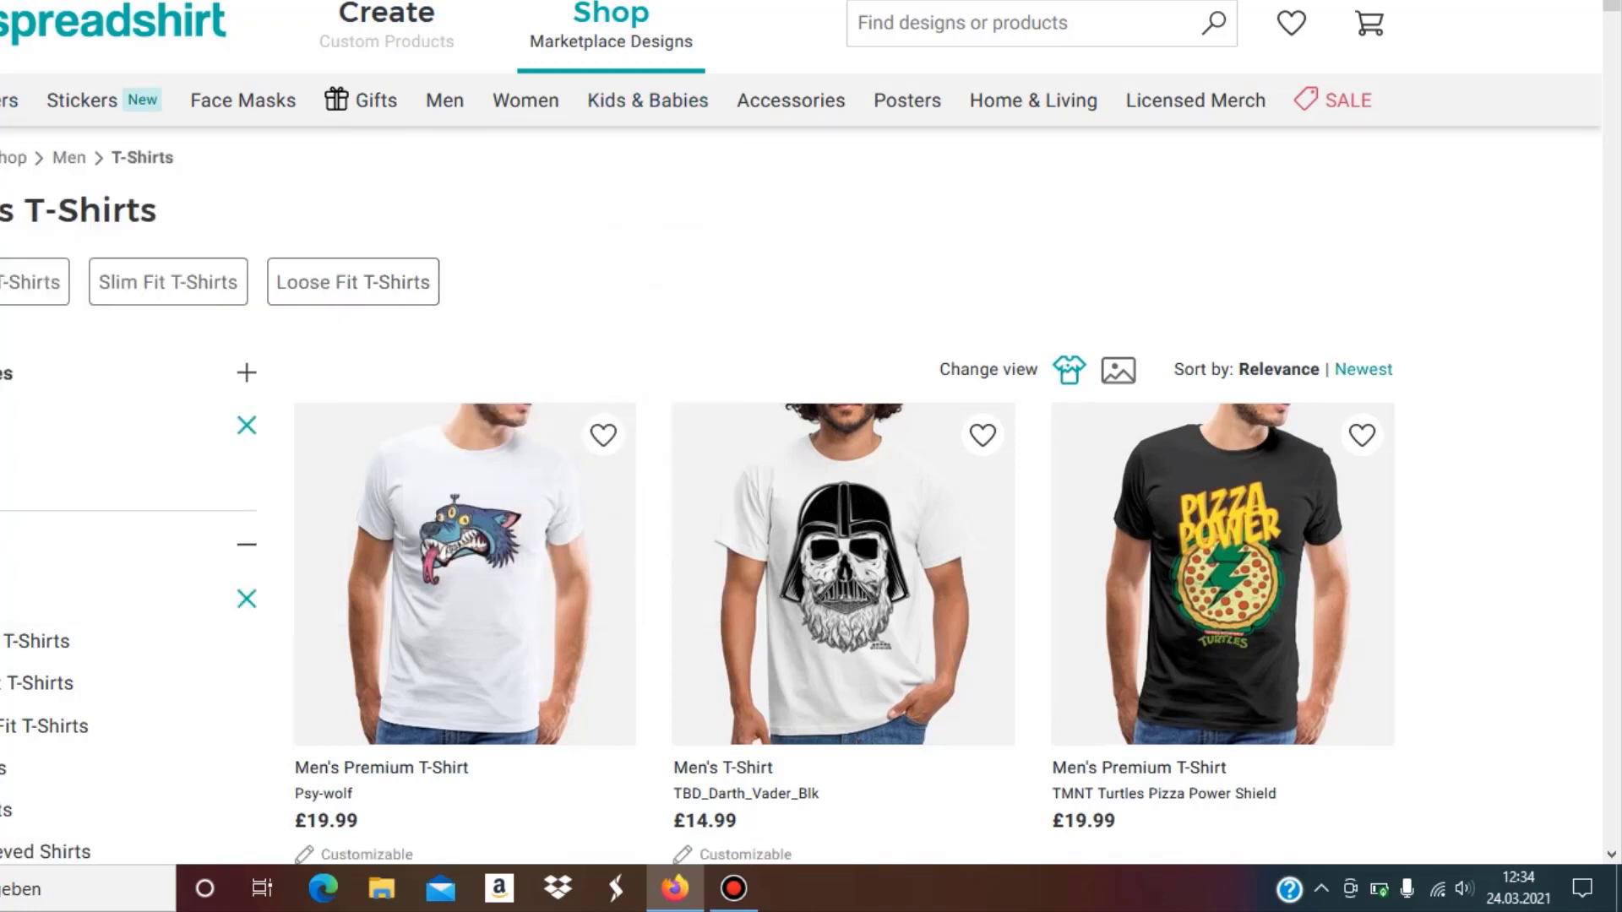
Sort the men's T-shirts by Newest and look further down the new designs.
left_click(1362, 370)
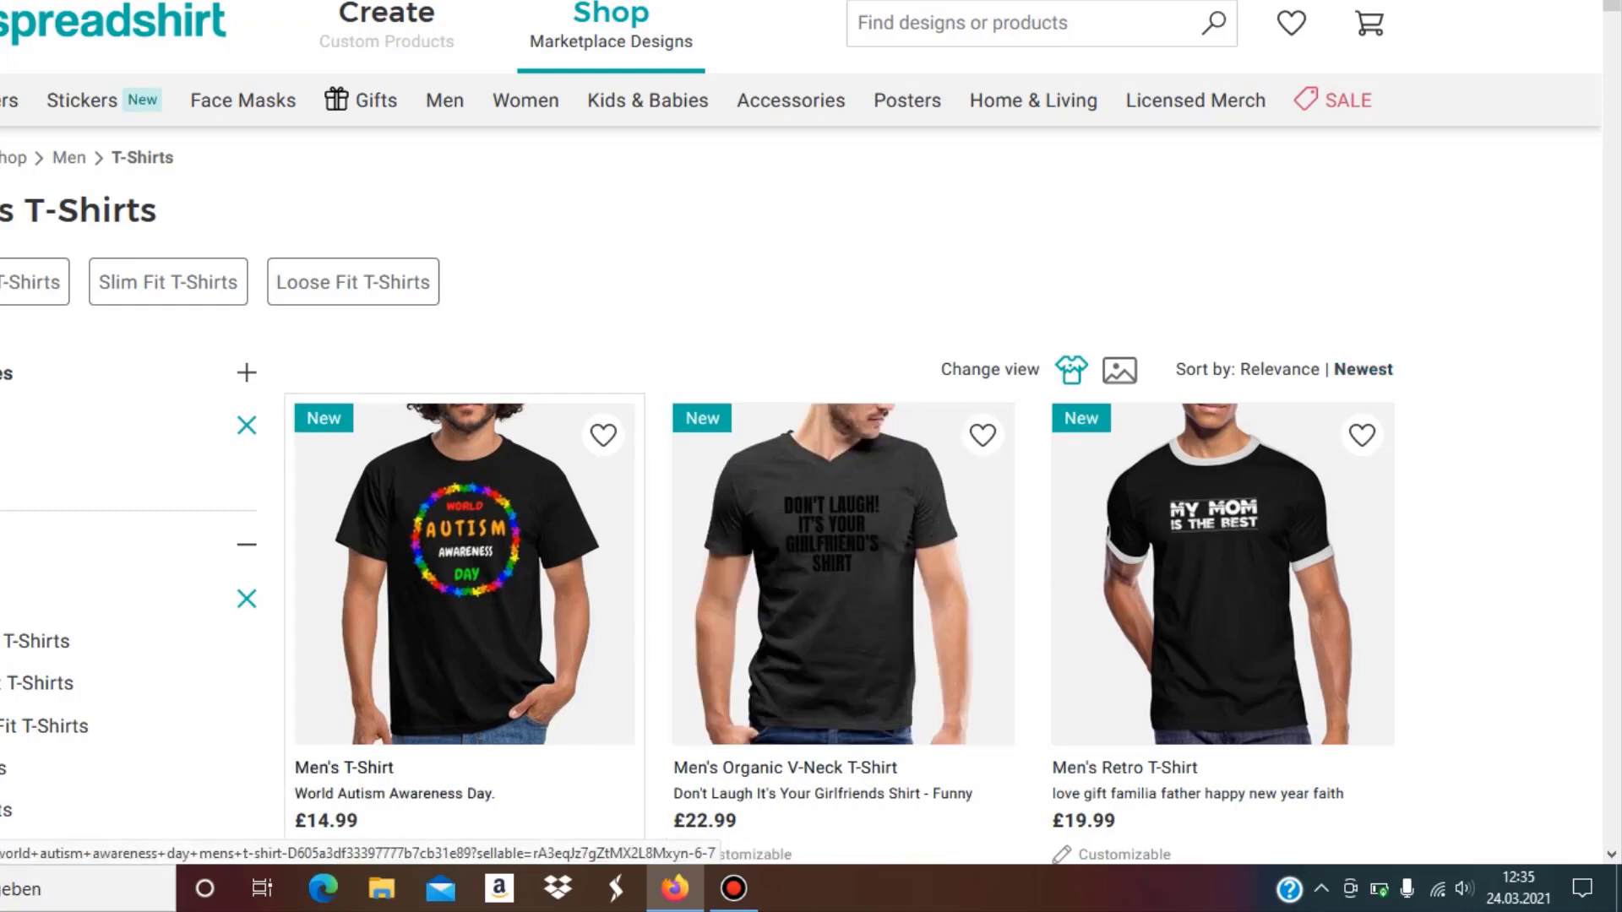
mouse_move(465, 575)
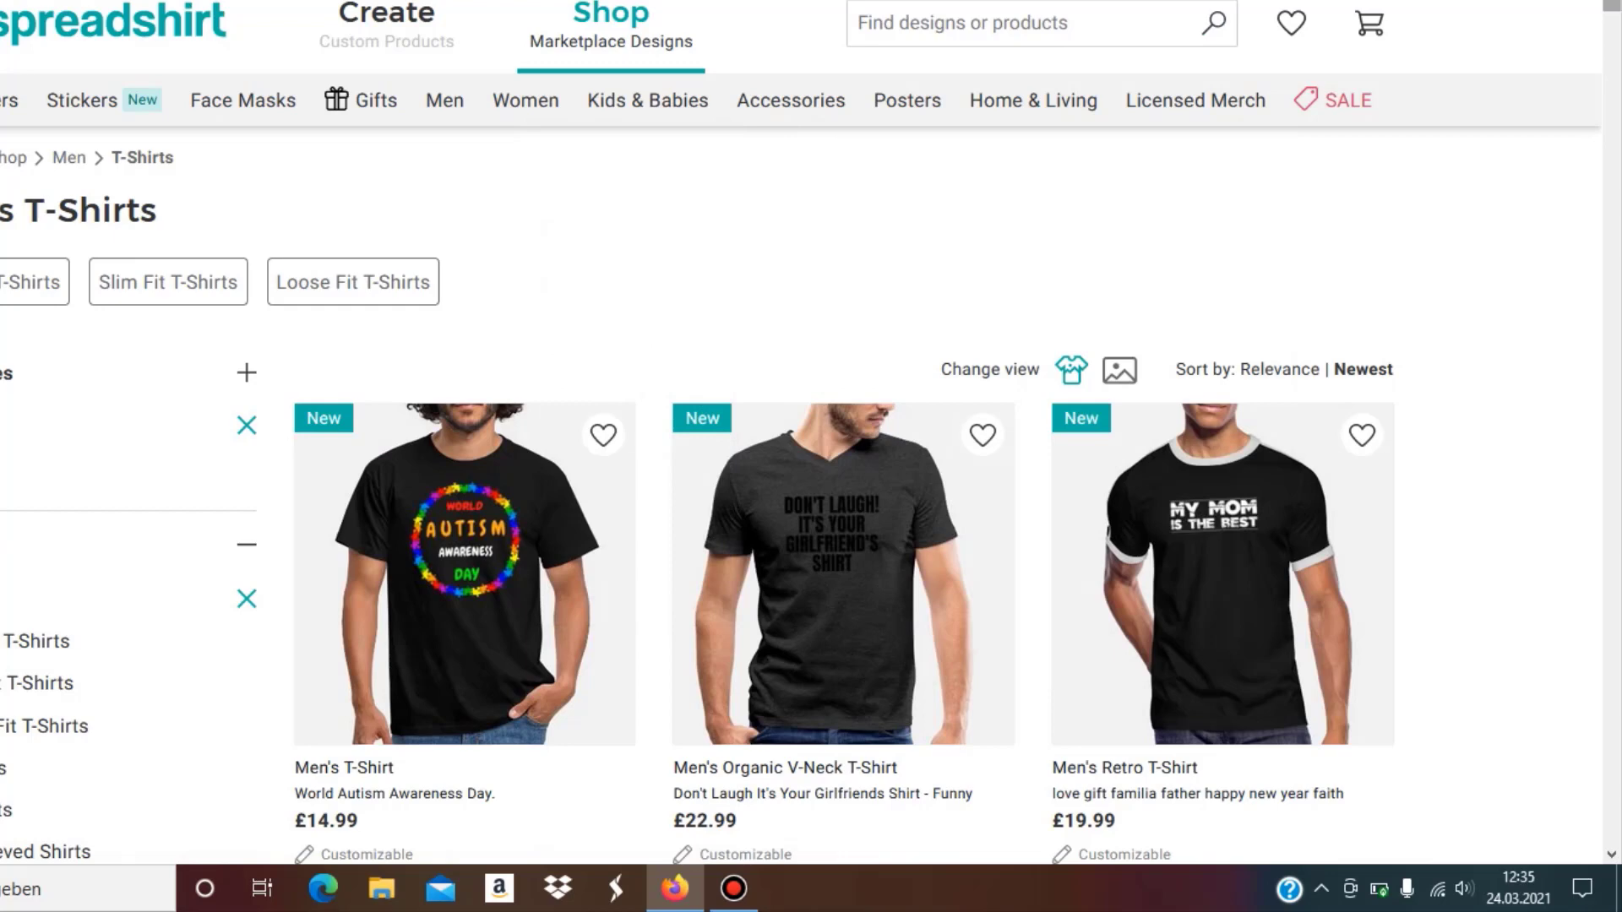
scroll("down", 3)
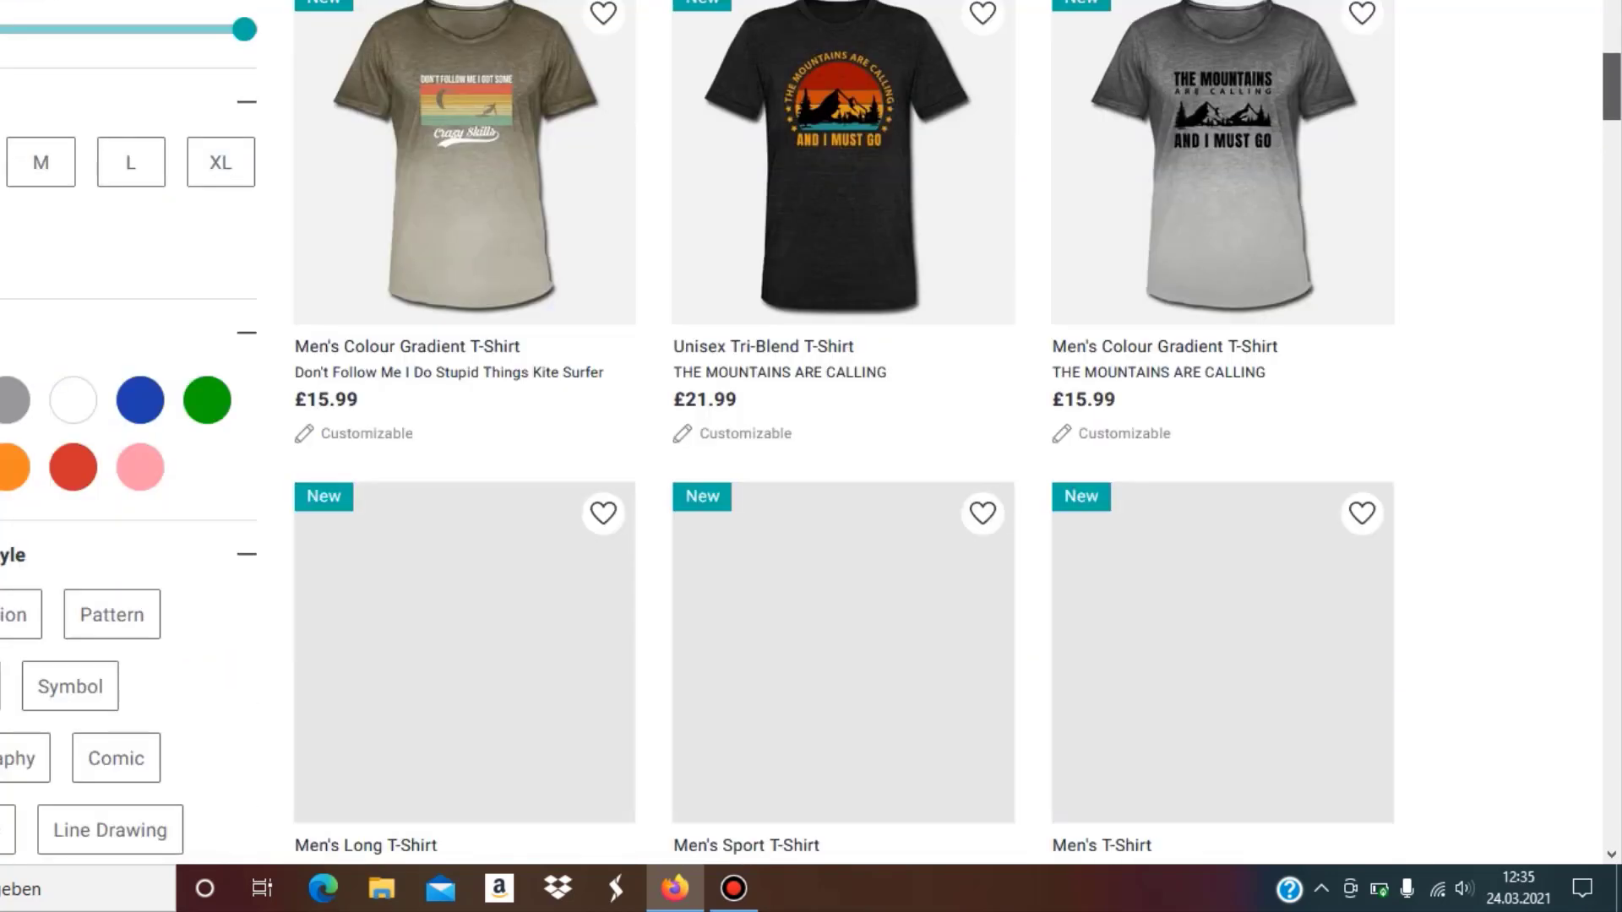